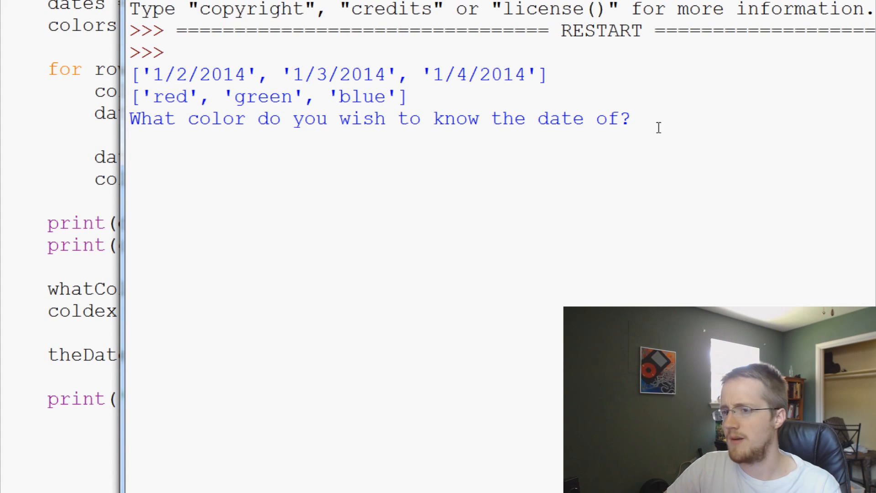
- Answer the running script's colour prompt in the shell with 'pink'
text(pink)
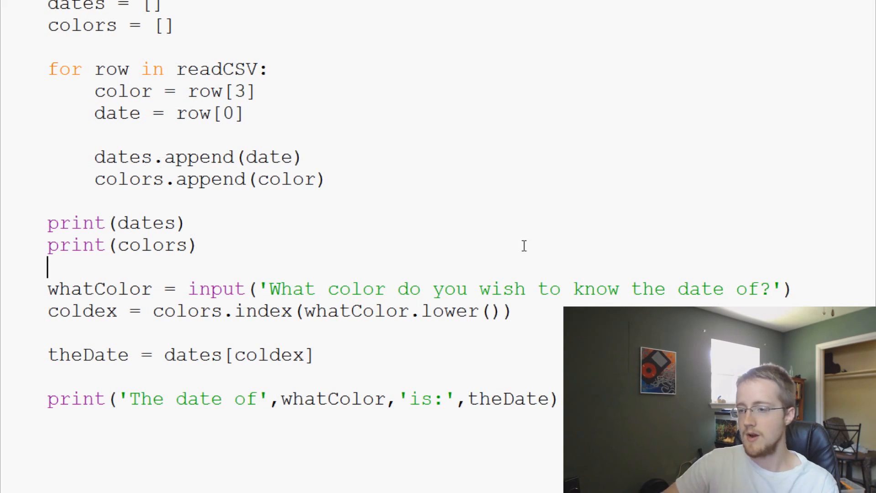
- Add 'try:' above the colour prompt and 'except Exception as e:' after the lookup lines
text(try:)
text(exc)
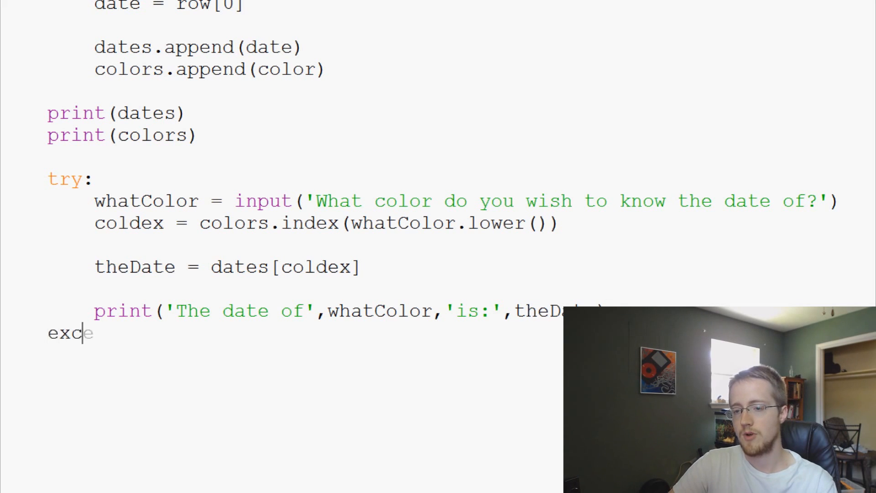
text(ept)
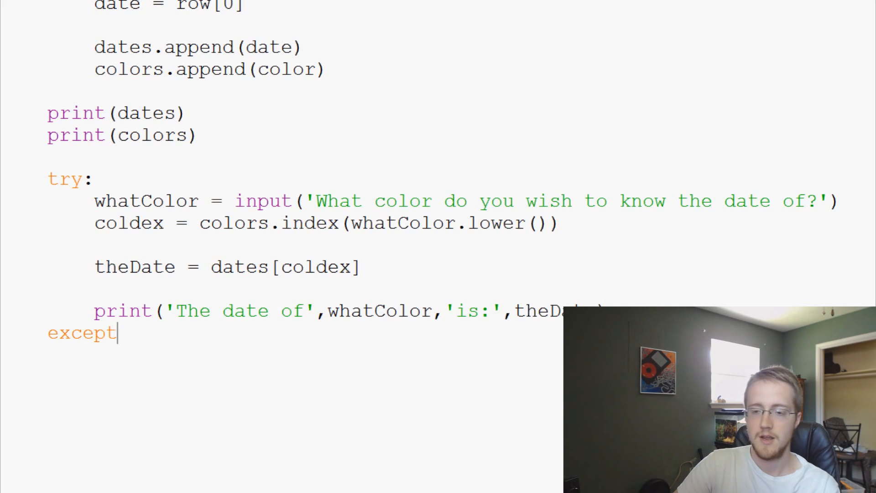
text(E)
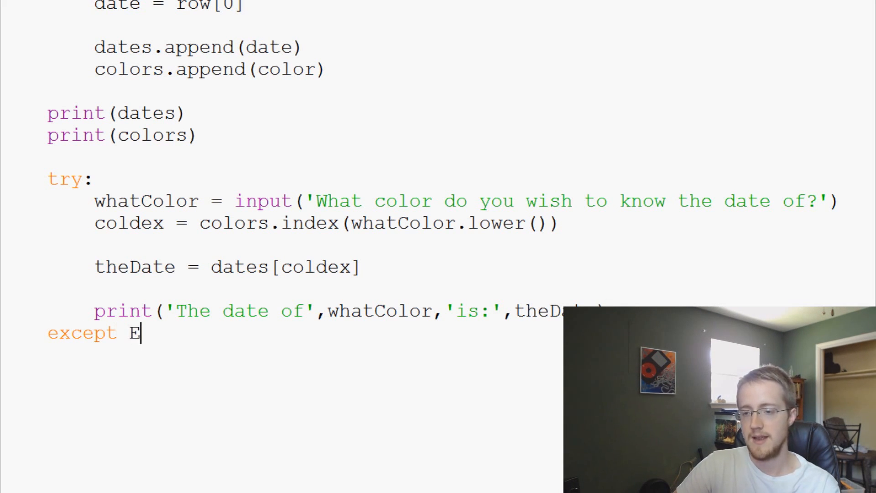
text(xception)
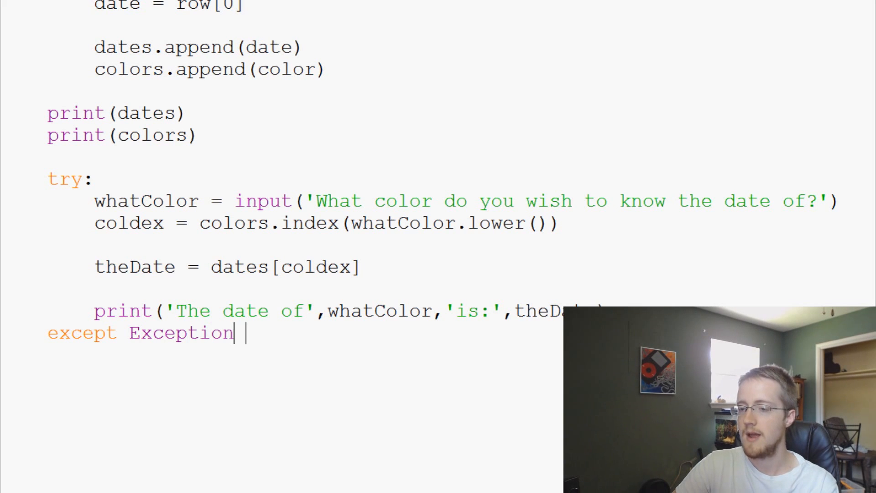
text(as e)
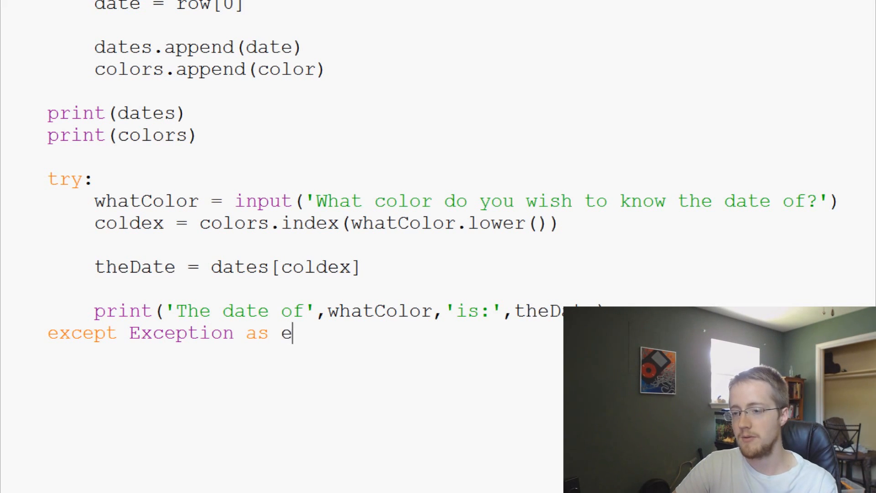
text(:)
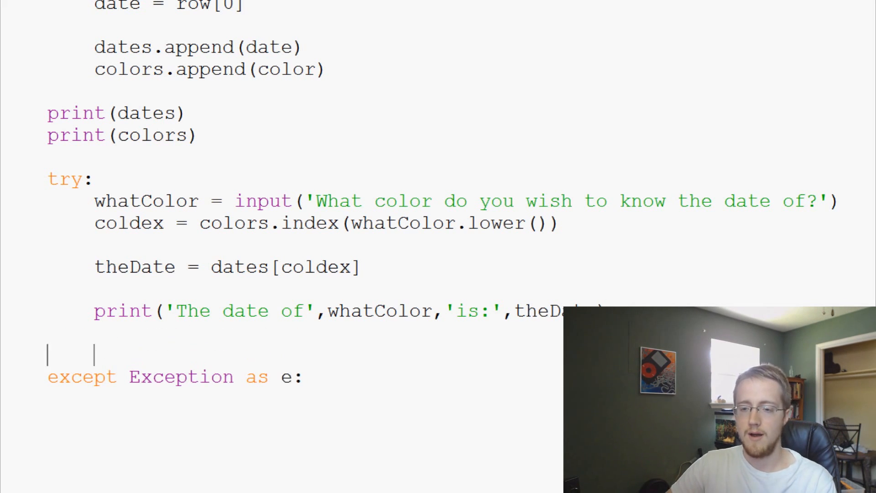
- Add a commented alternative '# except Exception, e:' noting the older syntax
text(#)
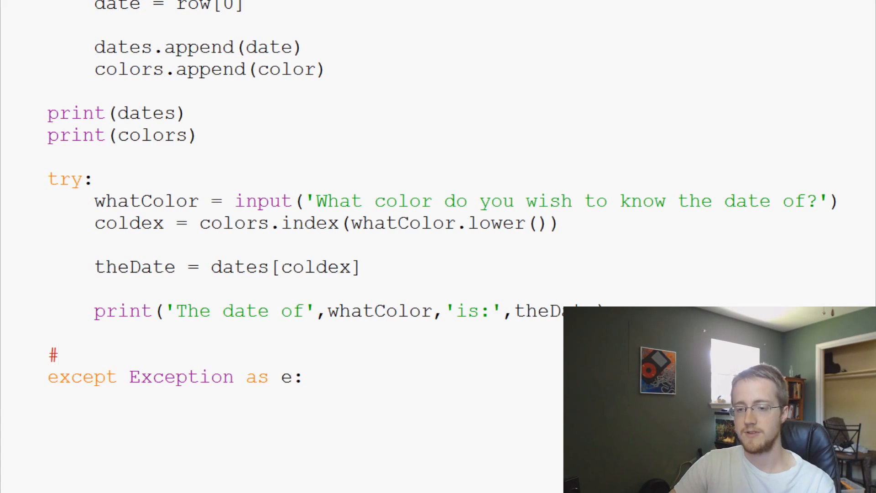
text(except)
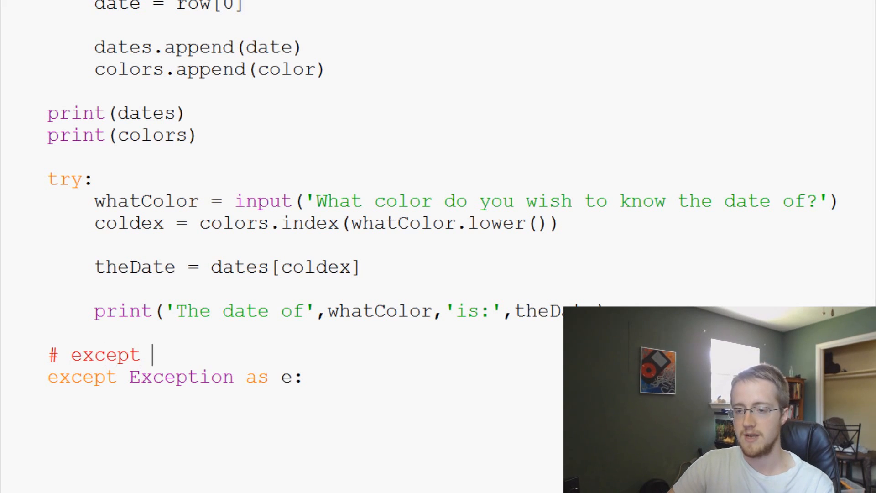
text(Exception,)
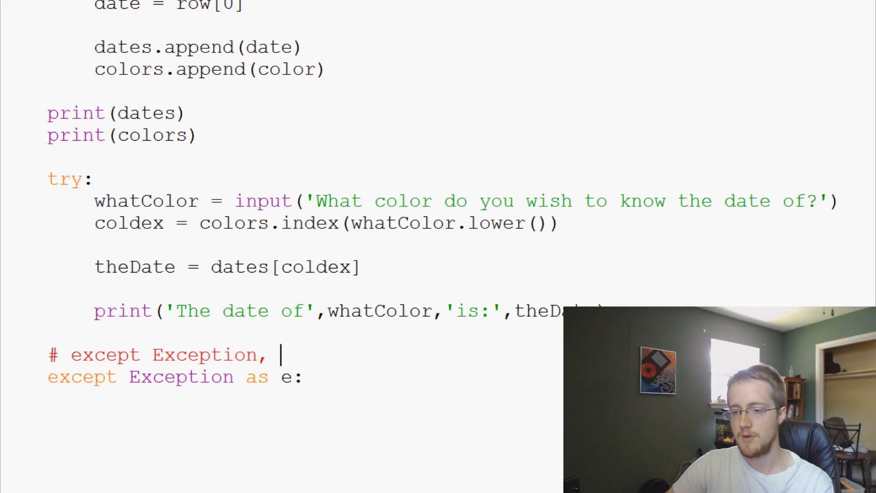
text(e:)
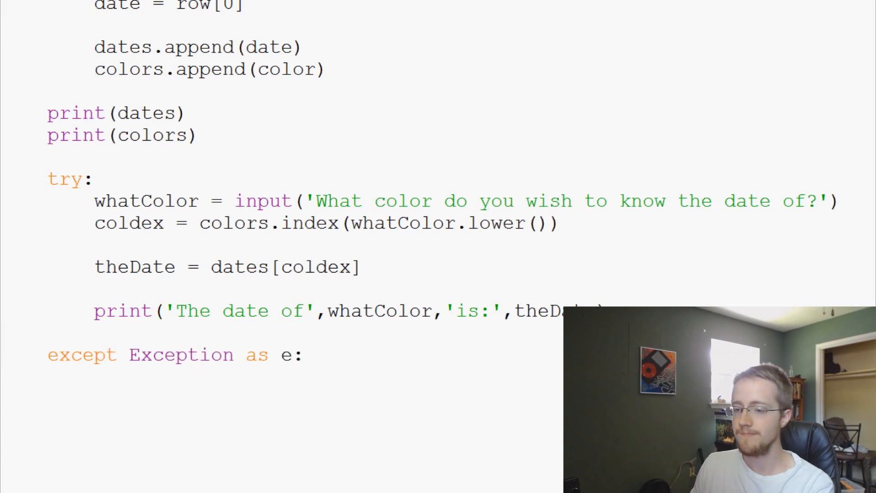
- Give the except clause a body that prints the error e
click(305, 354)
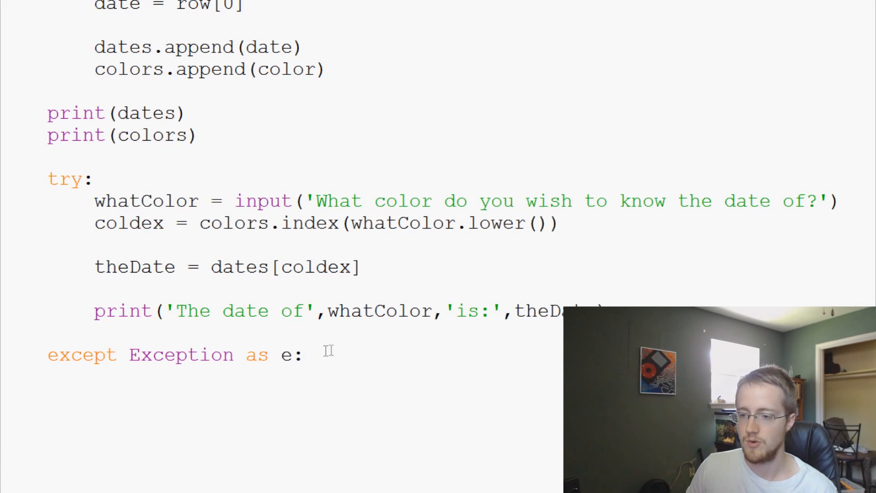
click(47, 399)
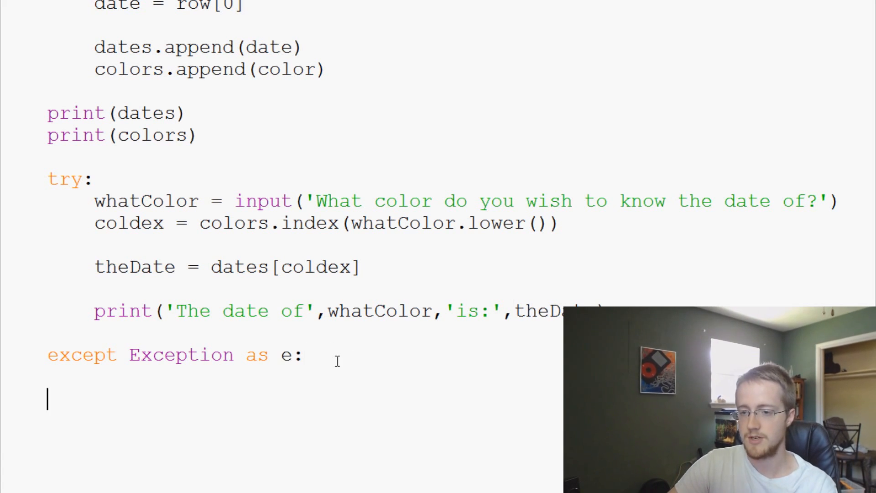
text(print)
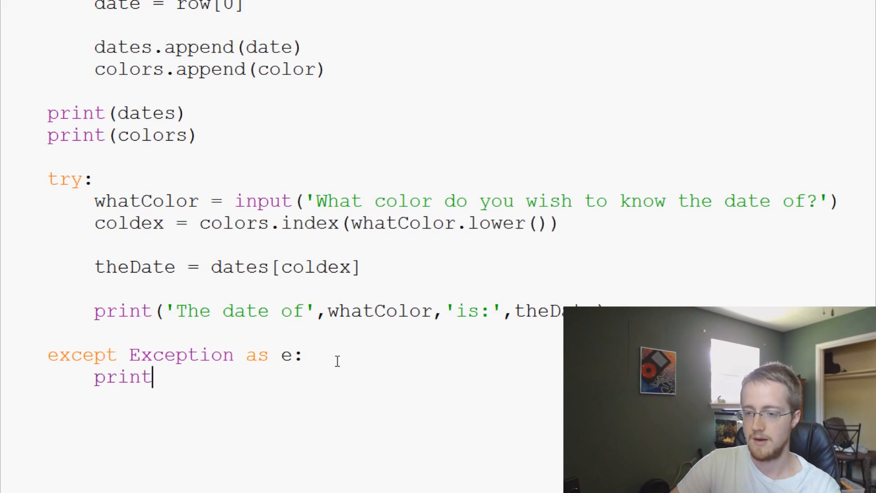
text((e))
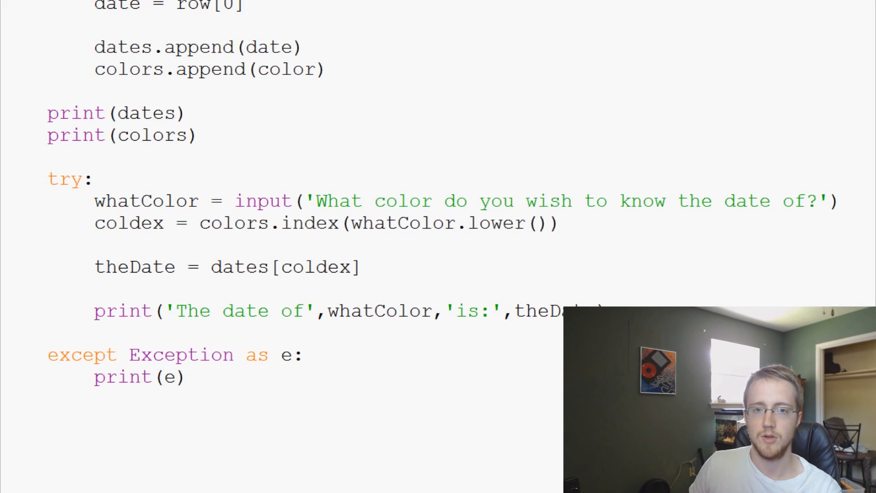
mouse_move(275, 412)
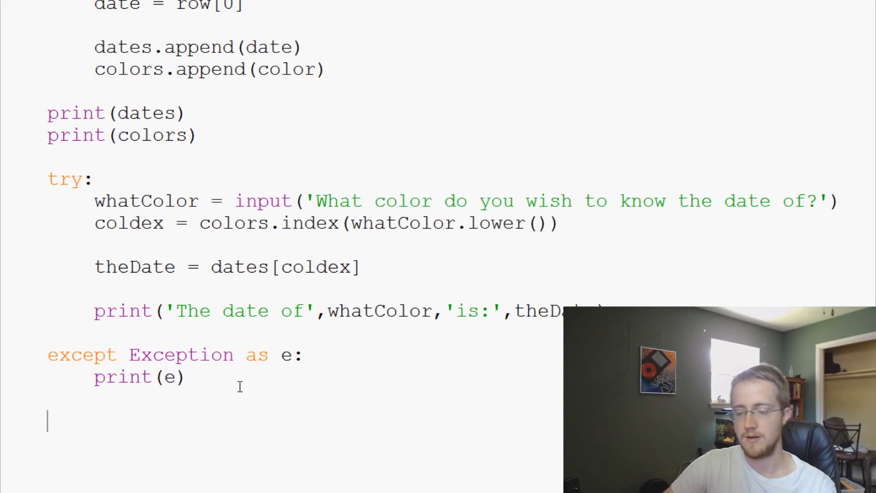
- Add a final unindented print('continuing') after the block and rerun the script
text(pri)
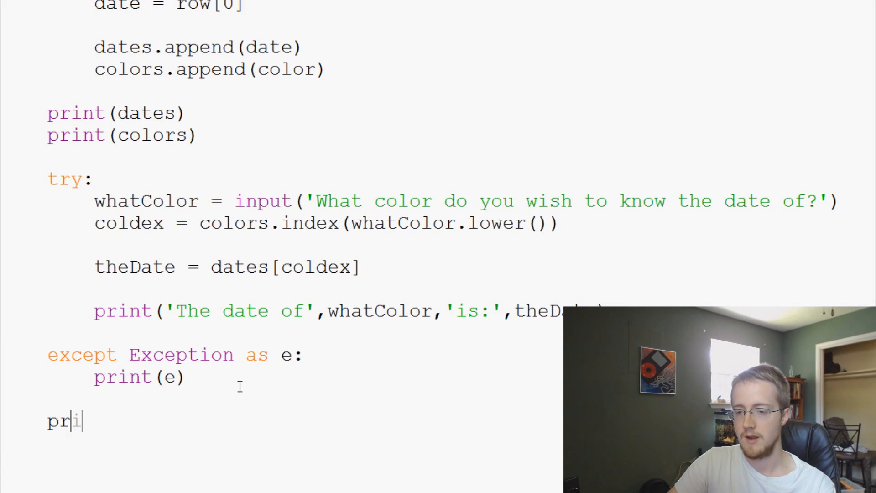
text(nt(''))
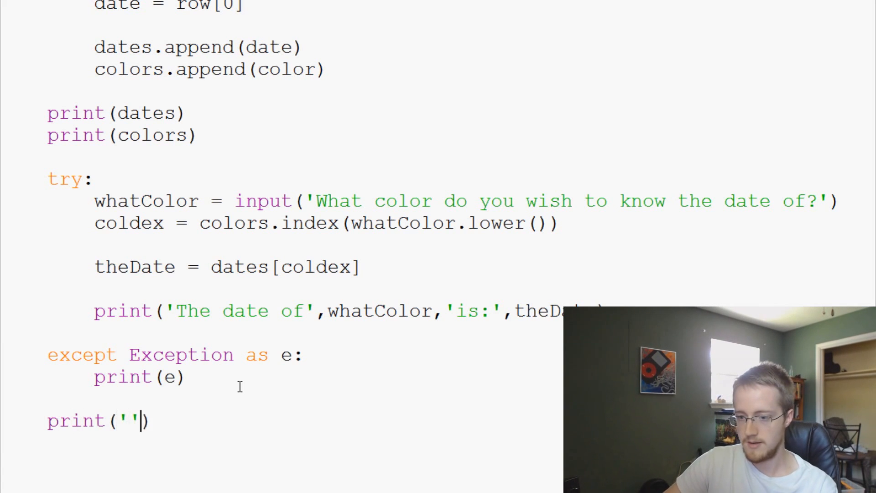
text(continuing)
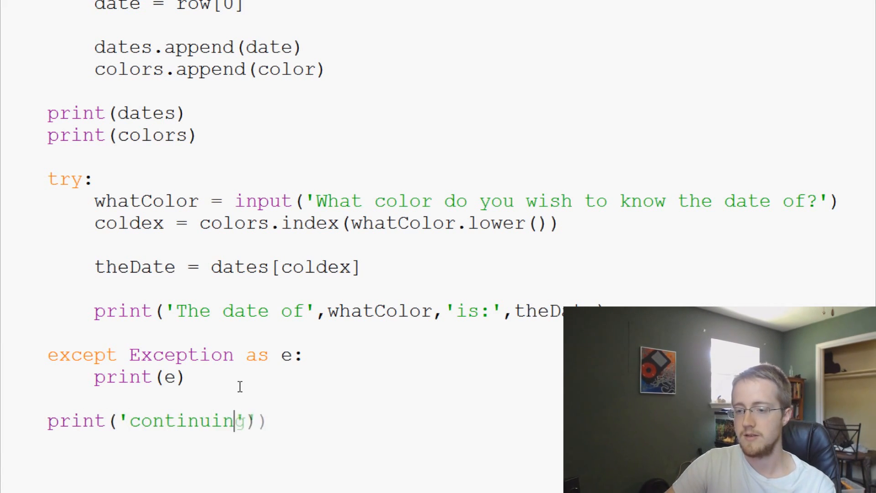
key(Backspace)
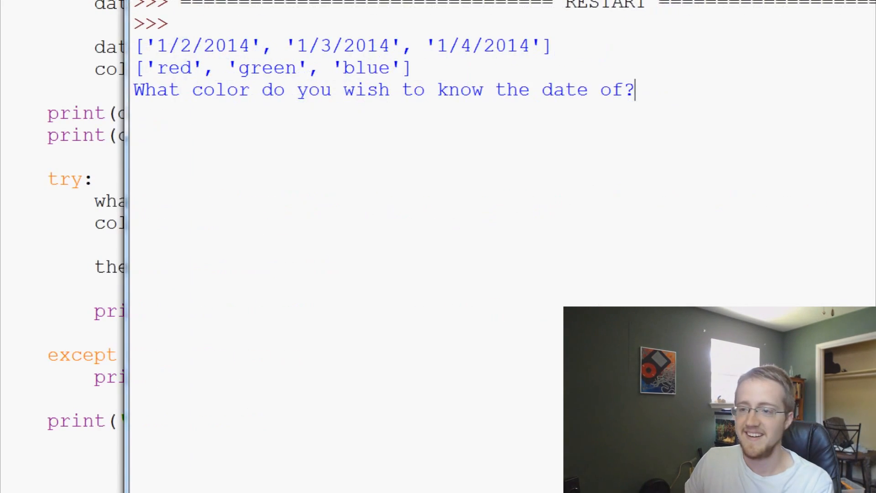
text(pink)
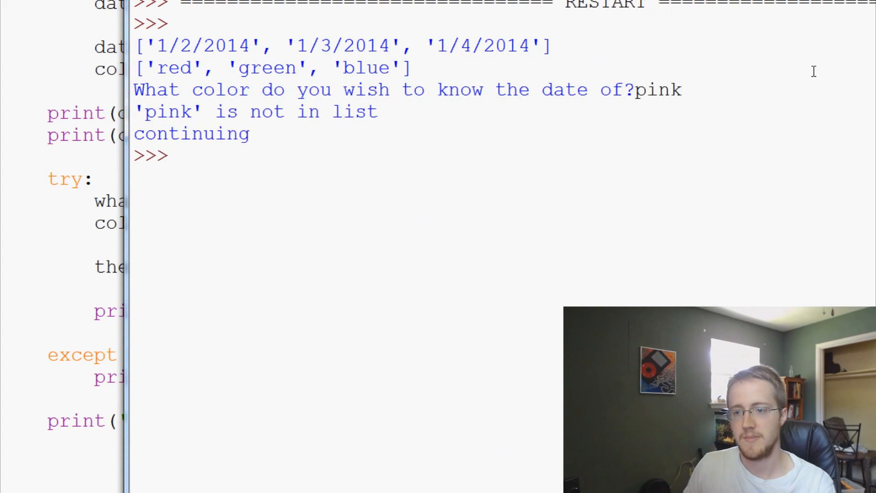
drag(140, 111, 251, 134)
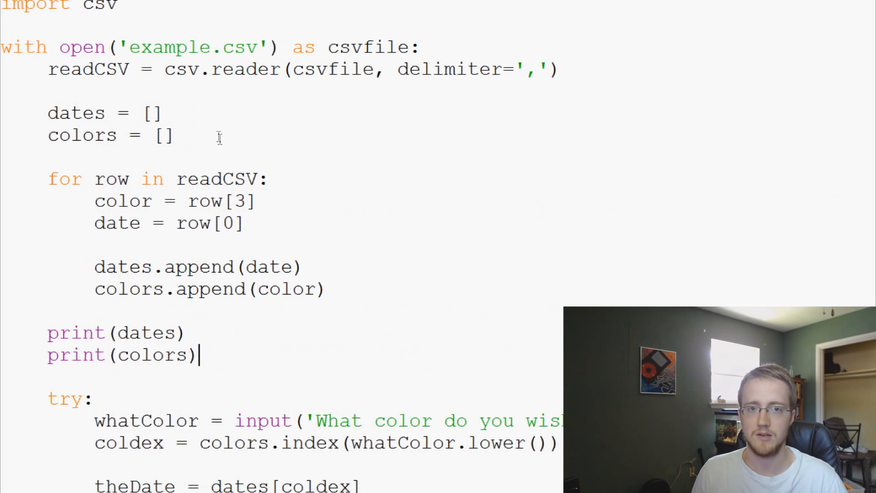
- Place the cursor after the whatColor input line to open a blank line in the try block
scroll(down, 3)
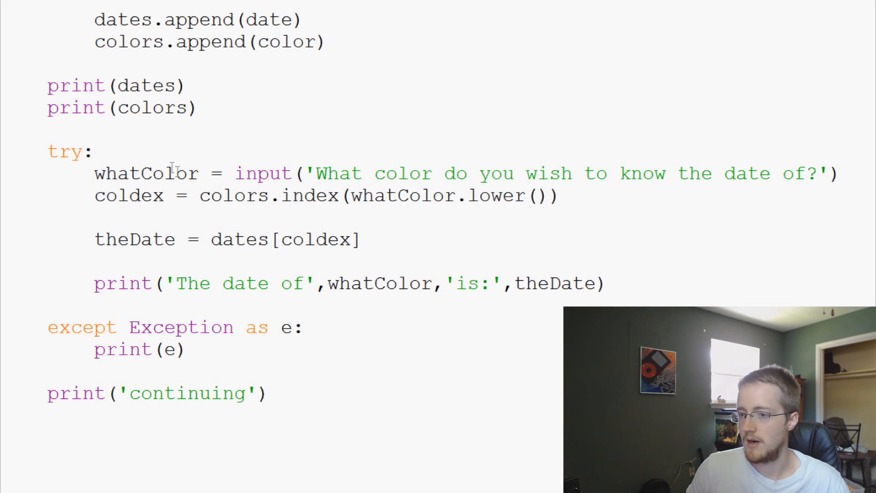
click(831, 174)
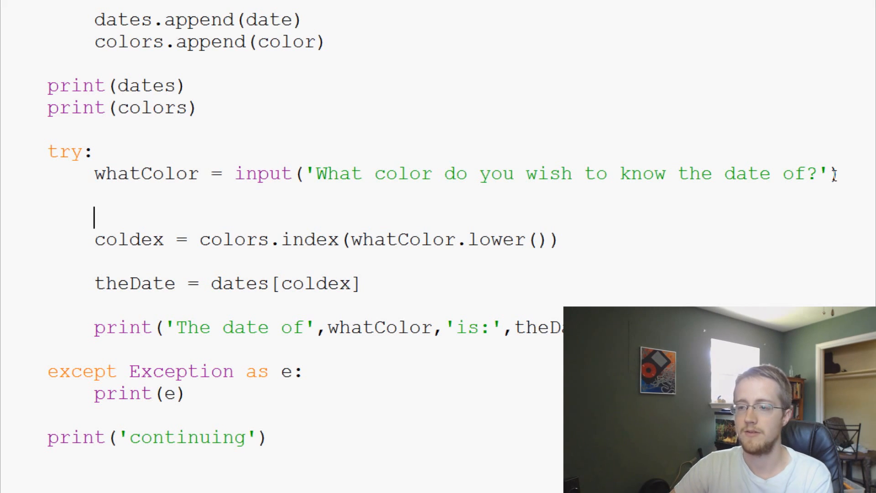
- Guard the lookup with 'if whatColor in colors:' and indent the three lookup lines under it
text(if)
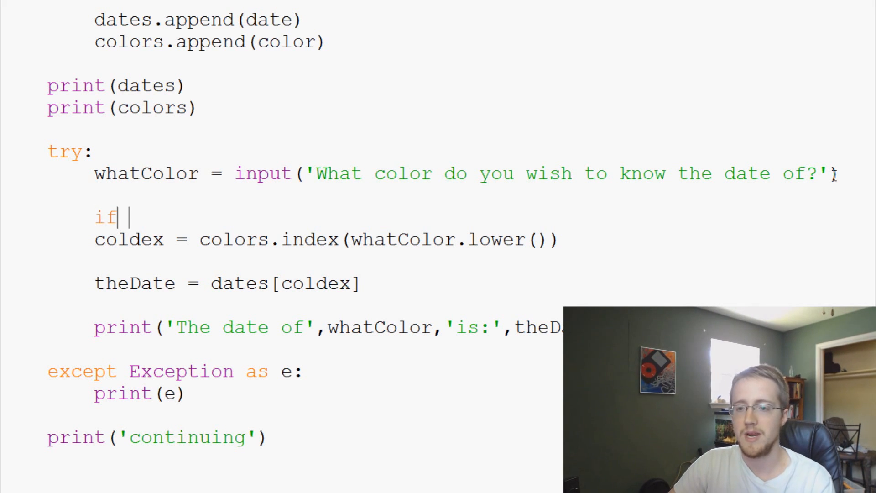
text(whatColor in co)
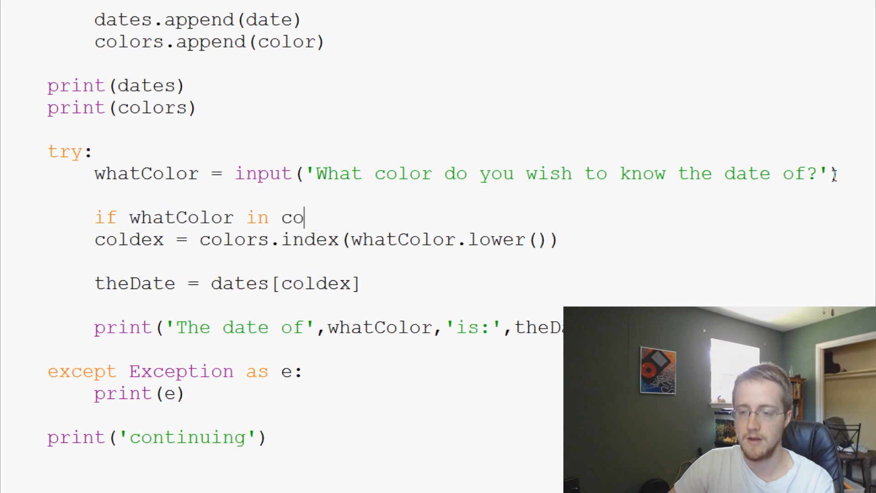
text(lors:)
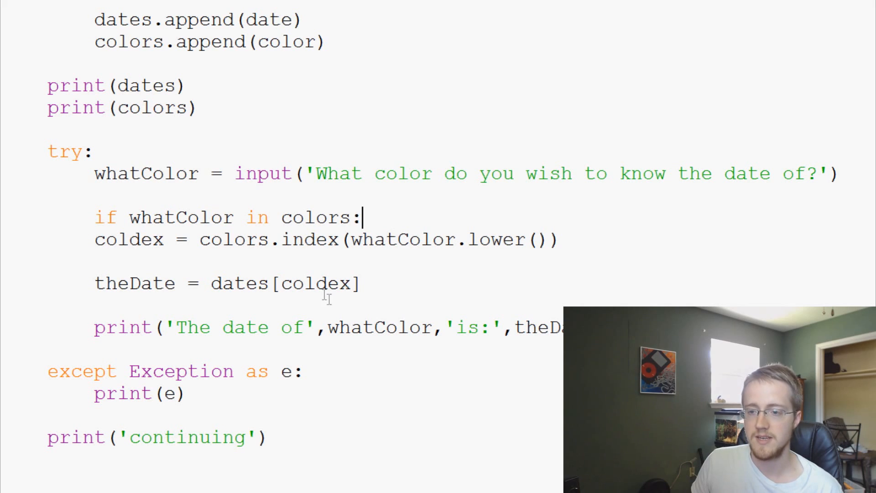
drag(94, 239, 558, 326)
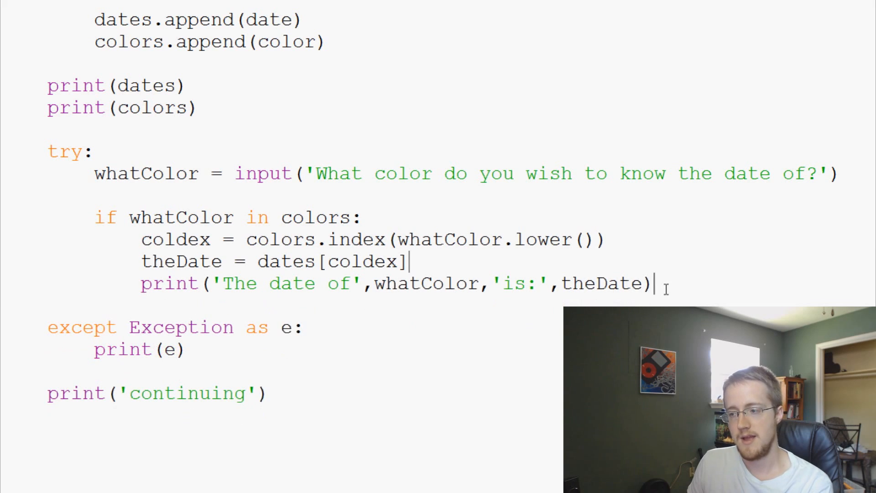
- Add an else branch printing 'Color not found, or is not a color!'
text(else:)
text(pri)
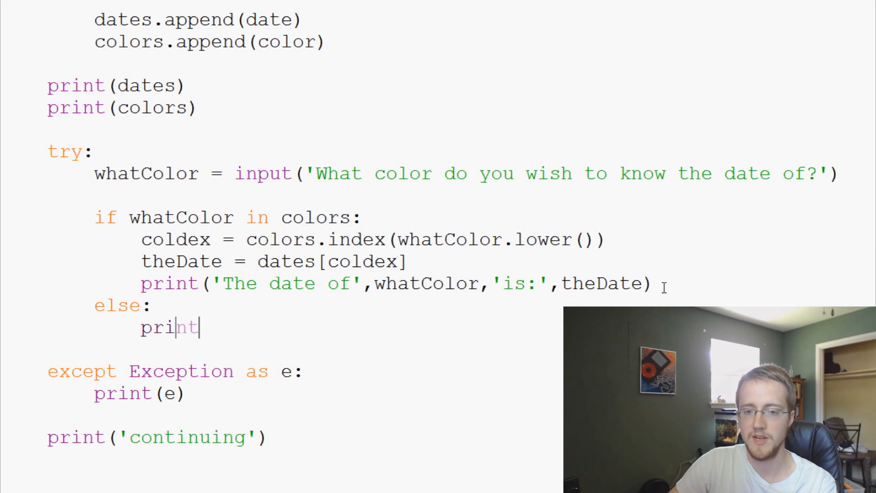
text(('Co)
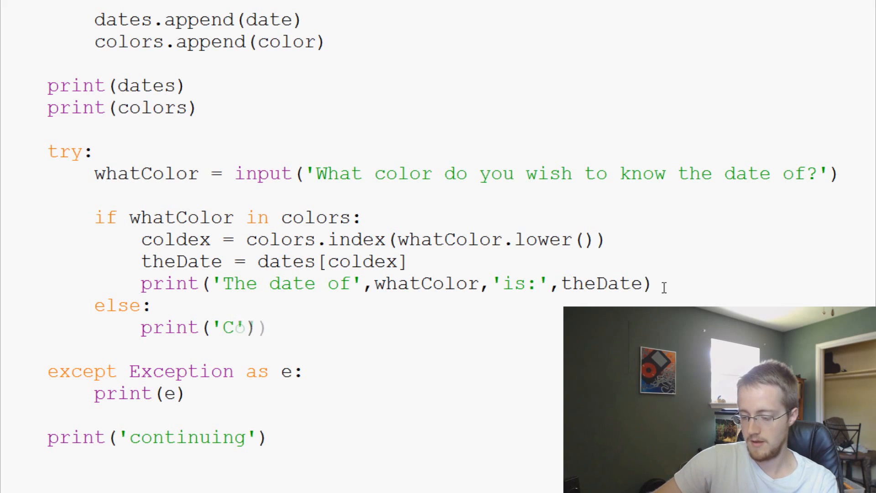
text(olor not found, or')
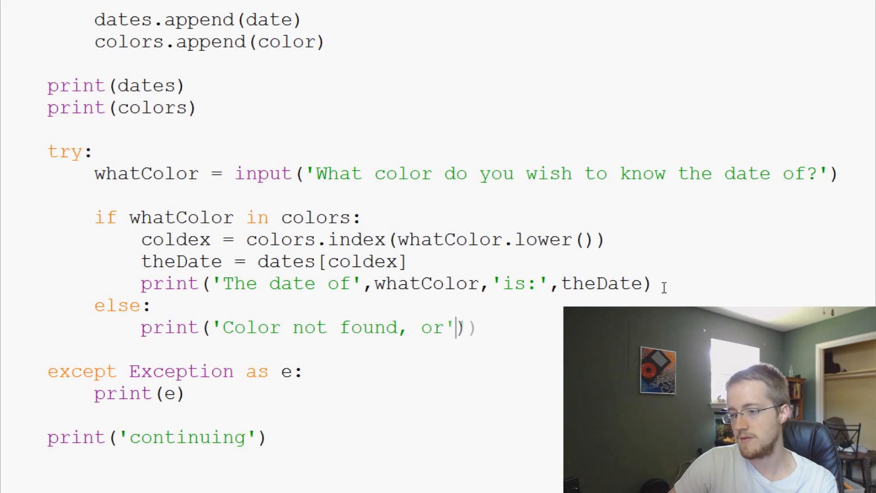
text(is not a)
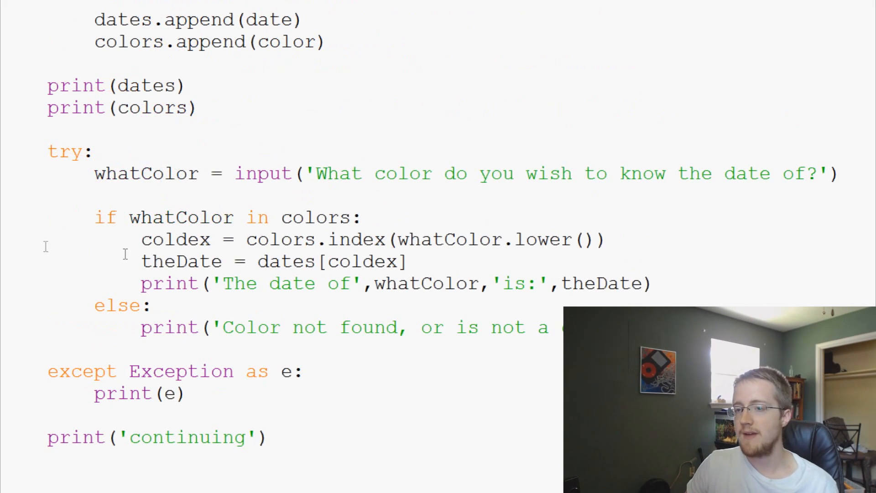
- Change the except clause to catch NameError and misspell coldex to trigger it
double_click(121, 392)
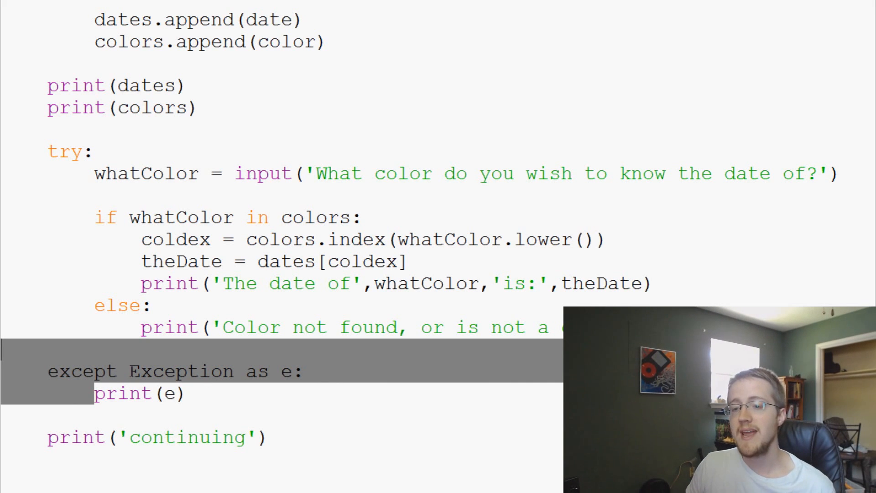
double_click(181, 371)
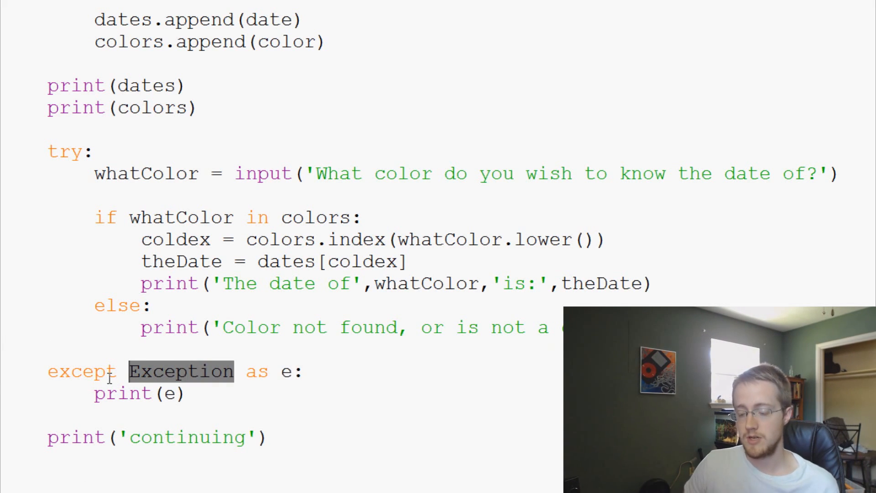
text(NameEror)
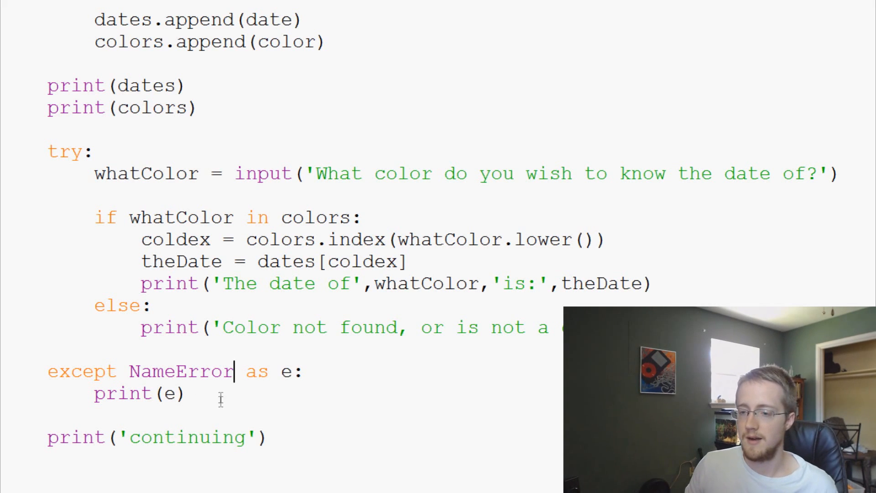
mouse_move(313, 407)
text(x)
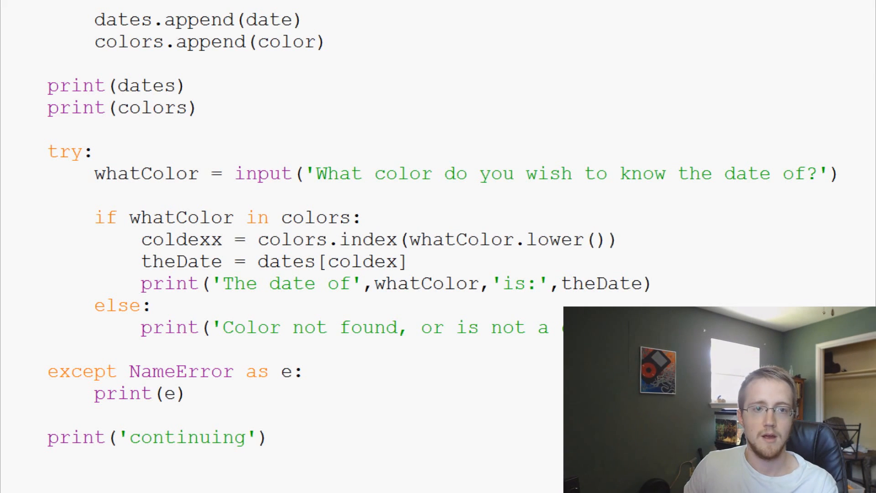
- Run with 'green' to see the name error then 'continuing', and restore coldex
text(green)
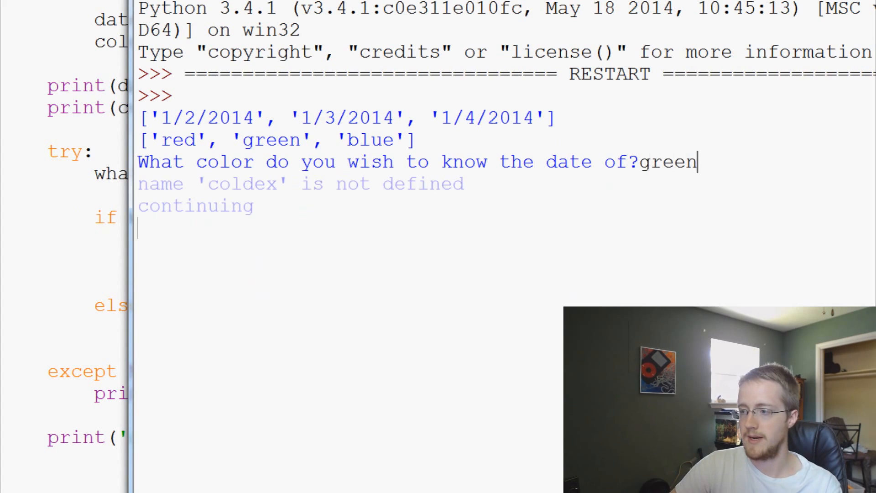
key(enter)
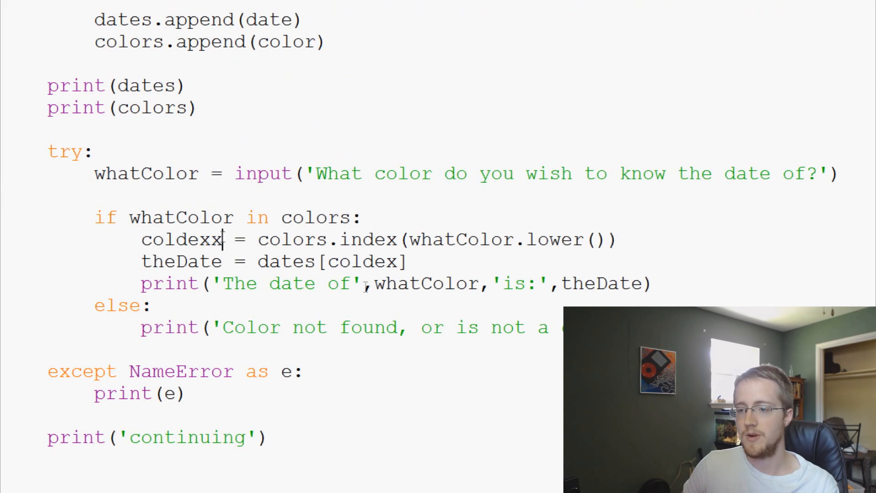
key(BackSpace)
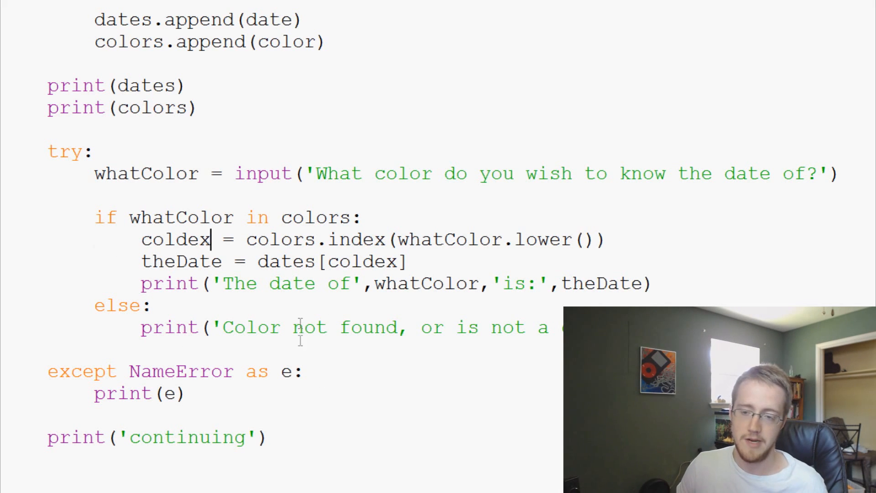
- Replace NameError with Exception so the handler catches any exception again
double_click(181, 372)
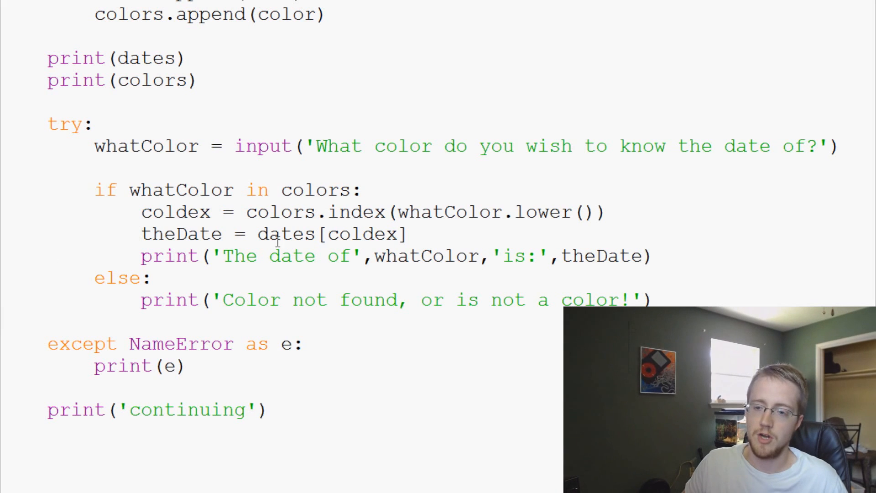
double_click(180, 343)
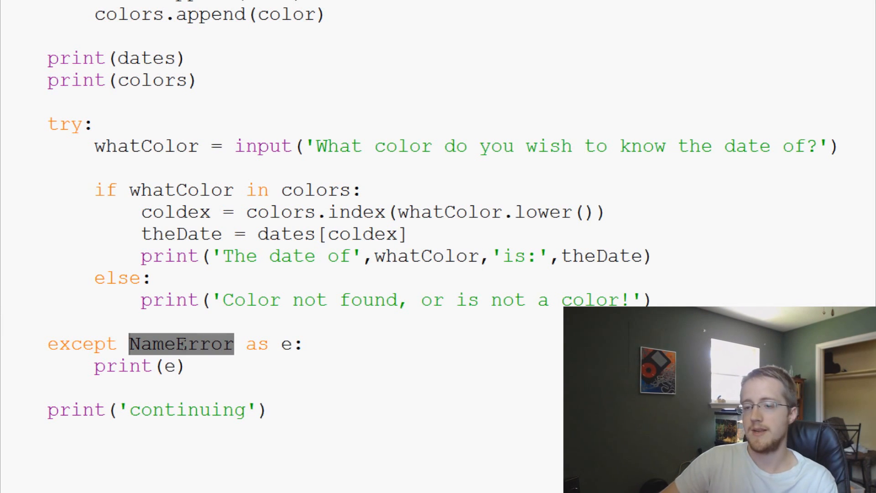
text(Exception)
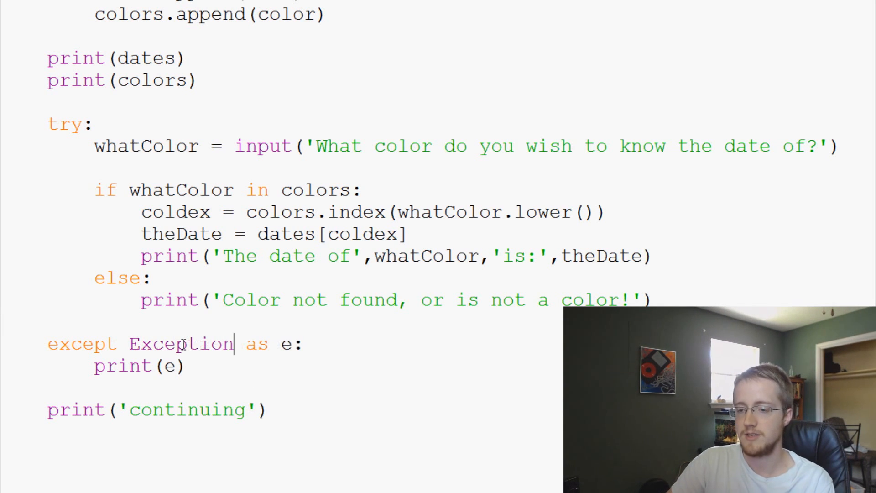